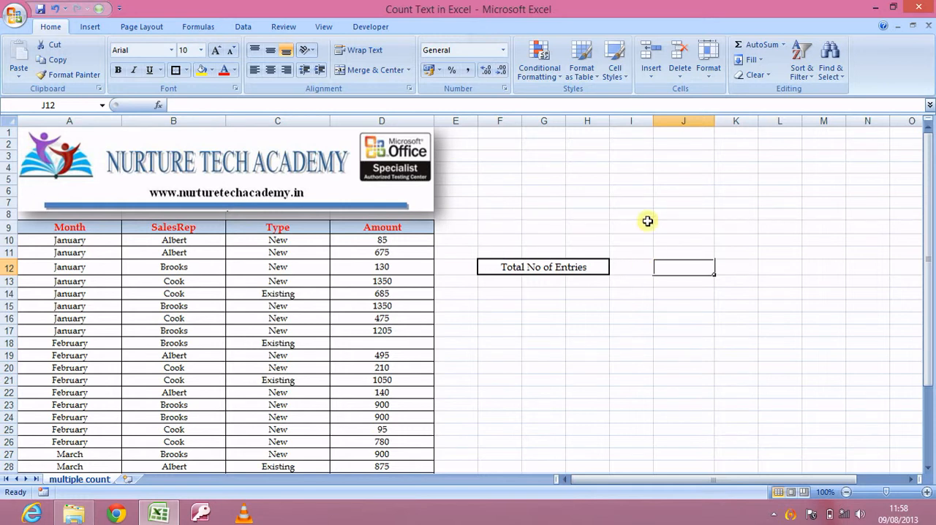
{"action": "mouse_move", "coordinate": [431, 264]}
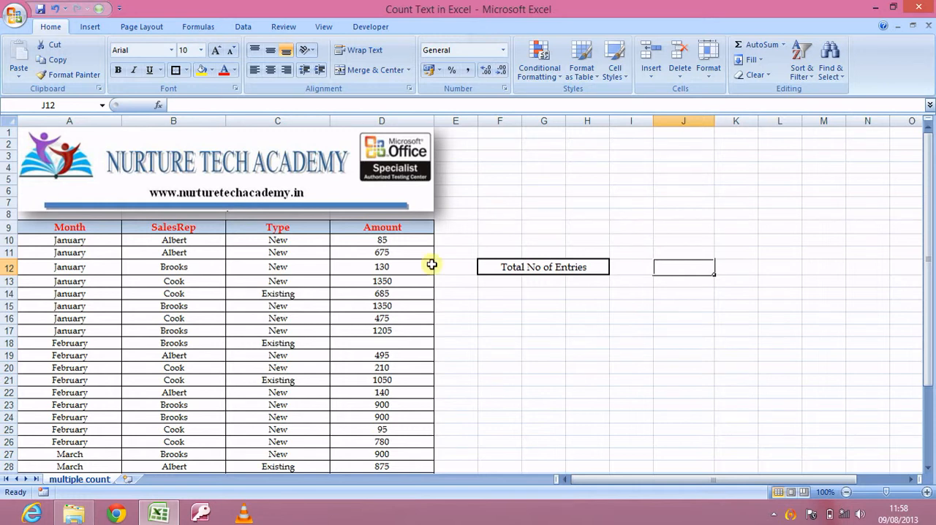
Step: Inspect the January row entries (Month, SalesRep, Type) and return to cell A10
{"action": "left_click", "coordinate": [70, 252]}
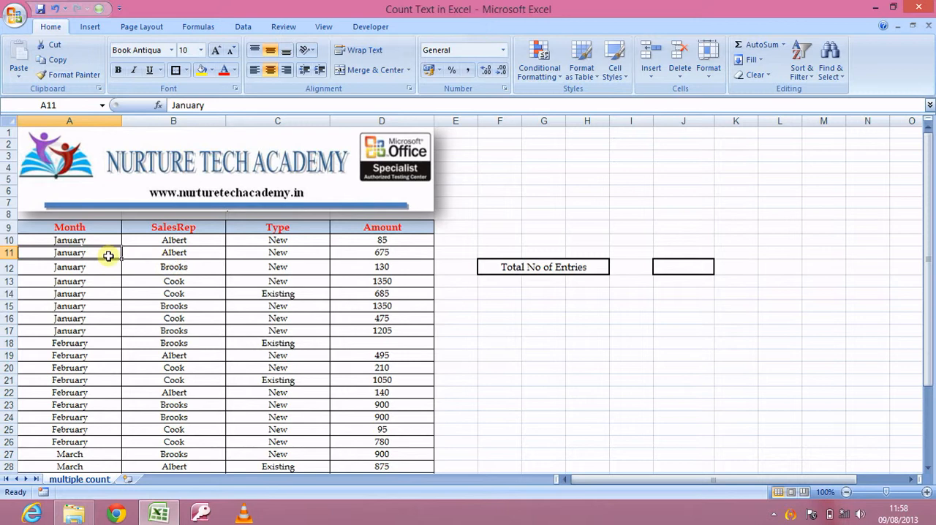
{"action": "mouse_move", "coordinate": [82, 304]}
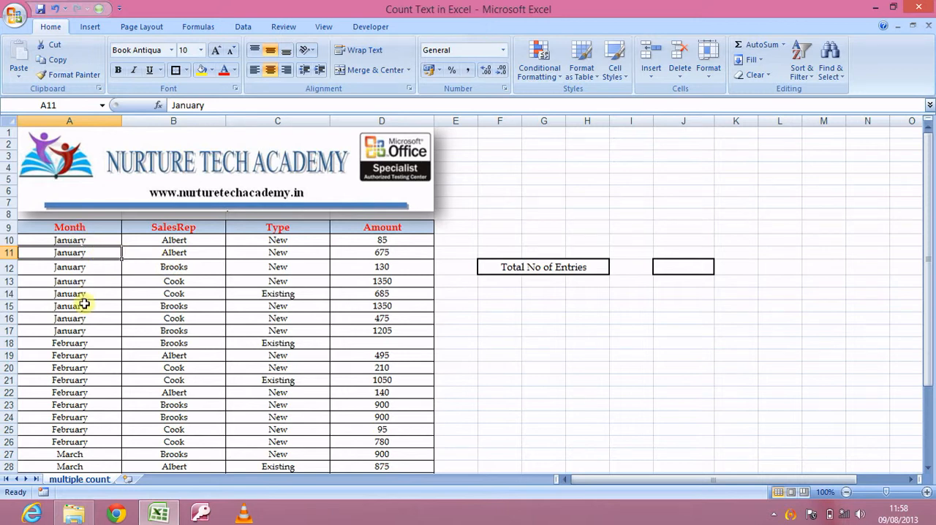
{"action": "scroll", "scroll_direction": "down", "scroll_amount": 3}
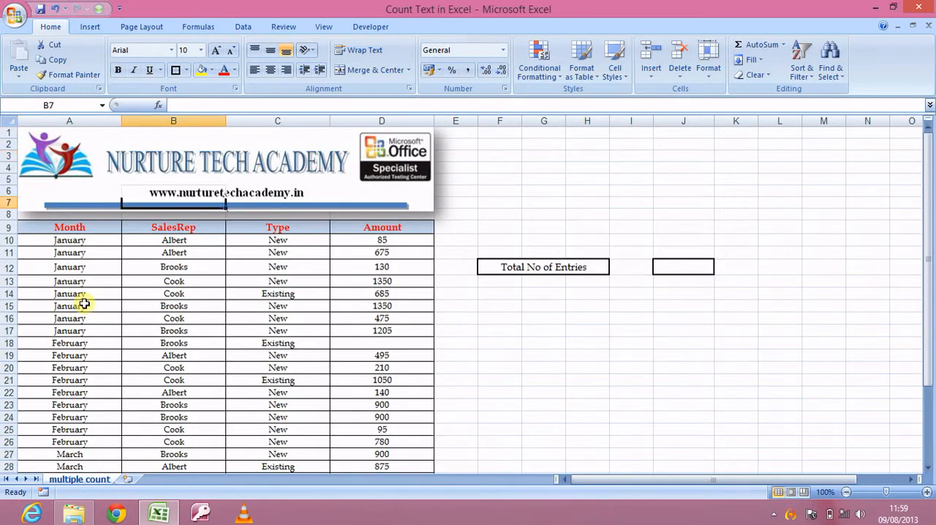
{"action": "left_click", "coordinate": [172, 252]}
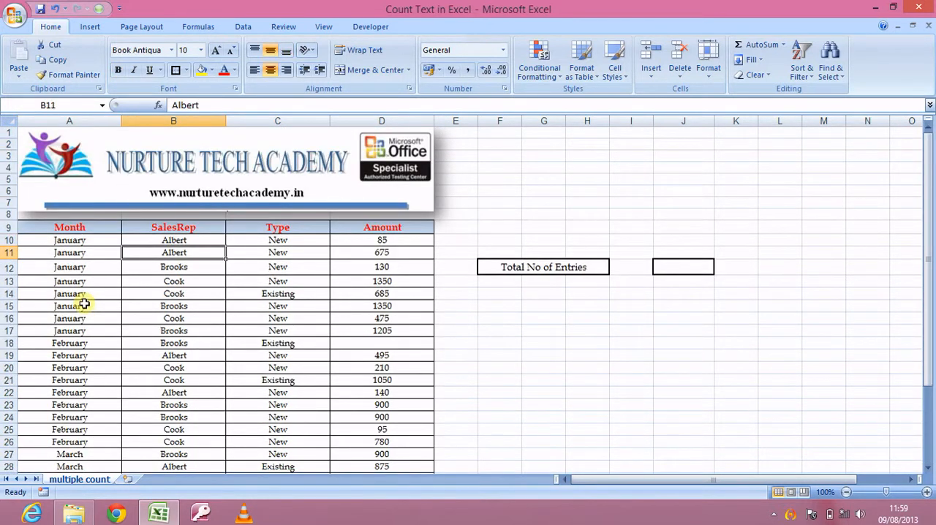
{"action": "left_click", "coordinate": [278, 251]}
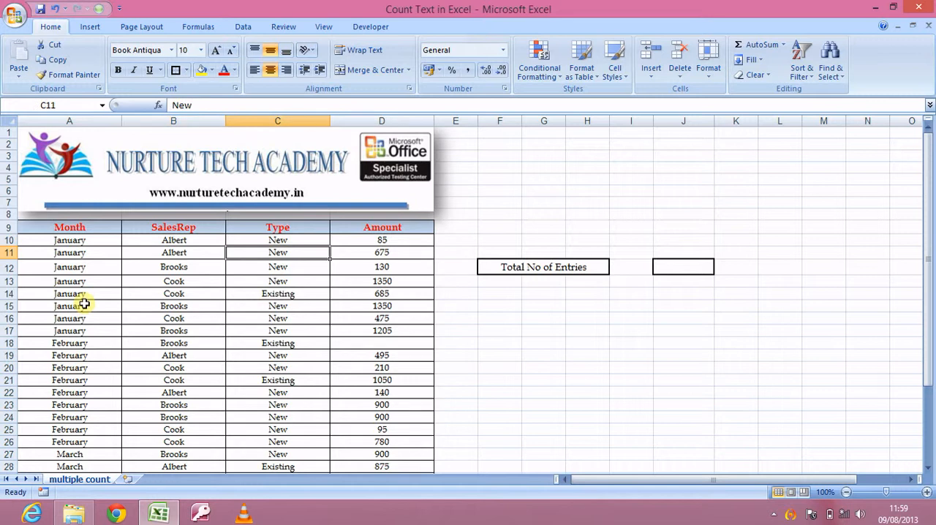
{"action": "mouse_move", "coordinate": [293, 294]}
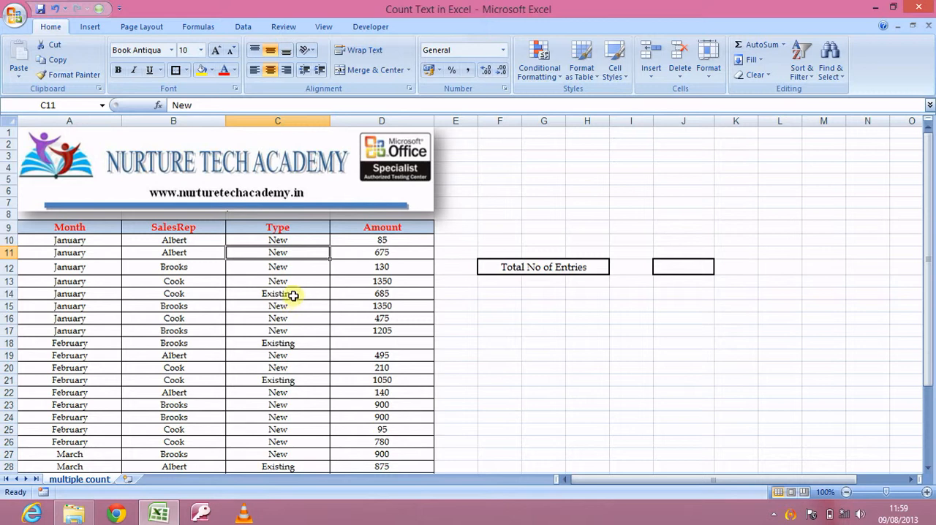
{"action": "mouse_move", "coordinate": [403, 248]}
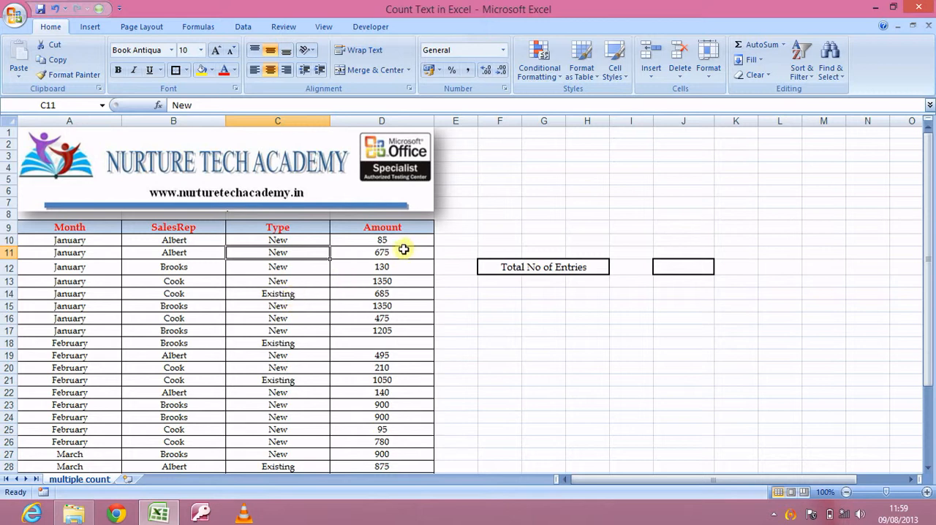
{"action": "mouse_move", "coordinate": [500, 284]}
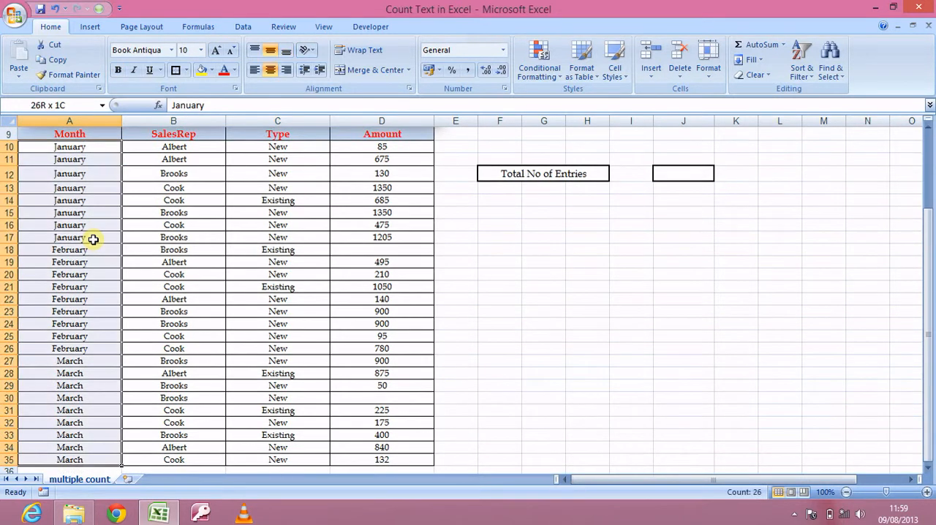
{"action": "left_click", "coordinate": [70, 146]}
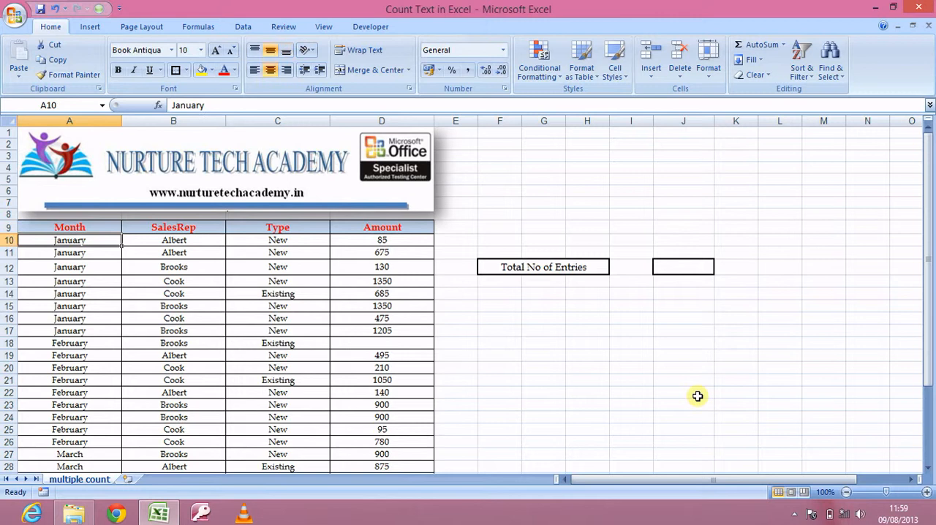
Step: Hand-enter 26 as the total number of entries in J12
{"action": "left_click", "coordinate": [500, 240]}
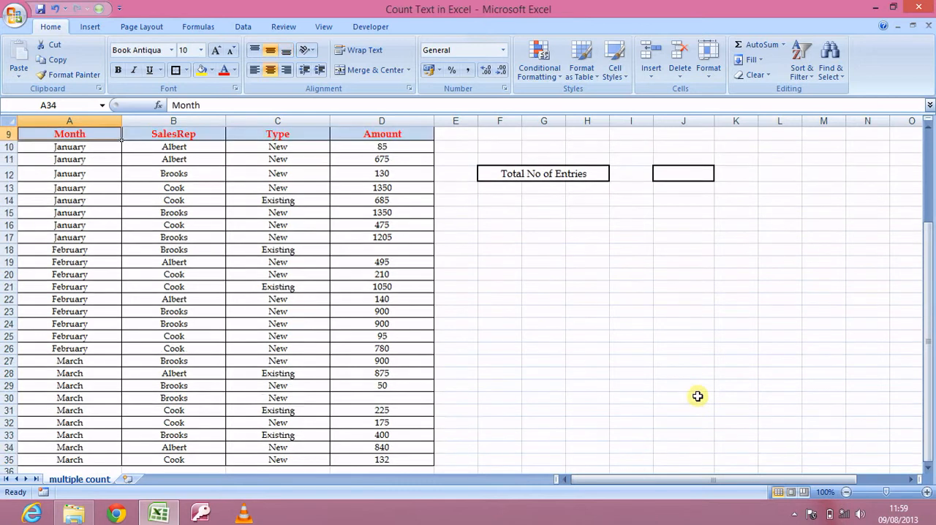
{"action": "left_click", "coordinate": [500, 158]}
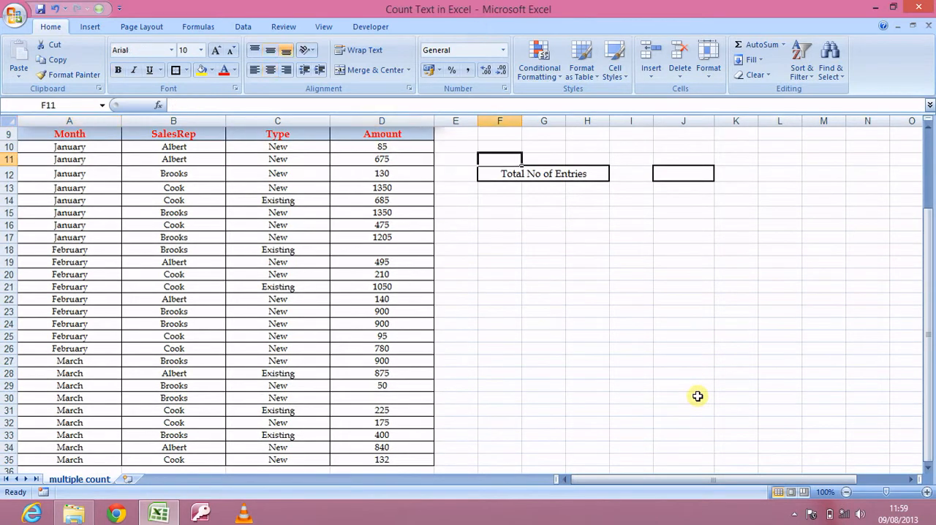
{"action": "type", "text": "26"}
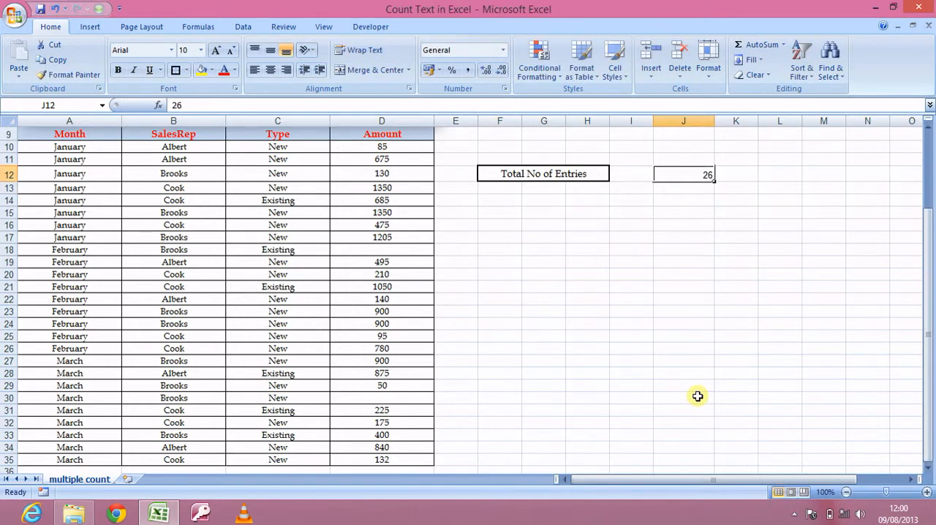
{"action": "left_click", "coordinate": [588, 298]}
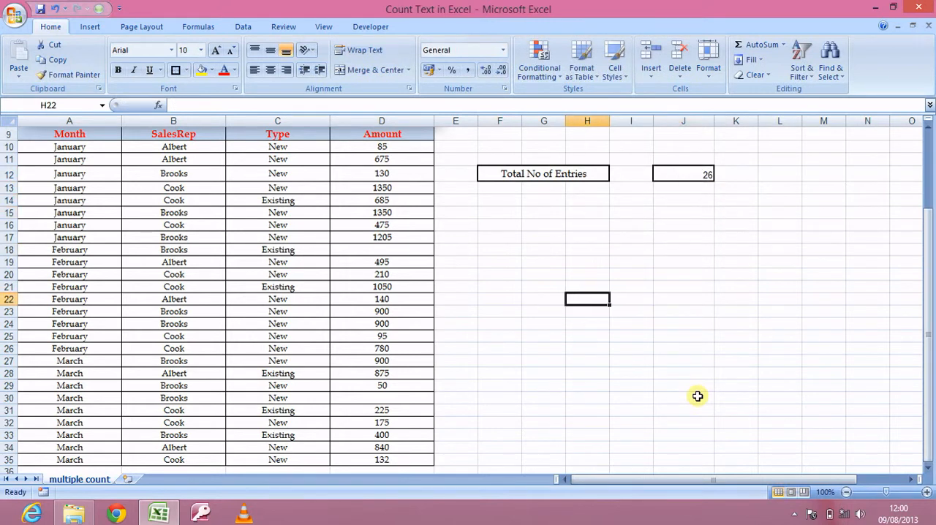
{"action": "left_click", "coordinate": [70, 299]}
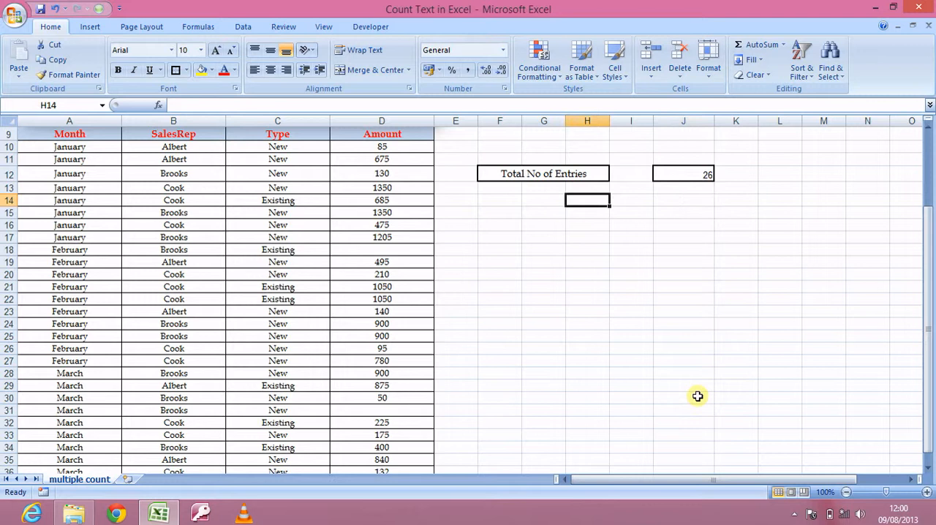
Step: Clear the typed 26 from J12, leaving the Total No of Entries cell empty
{"action": "left_click", "coordinate": [588, 212]}
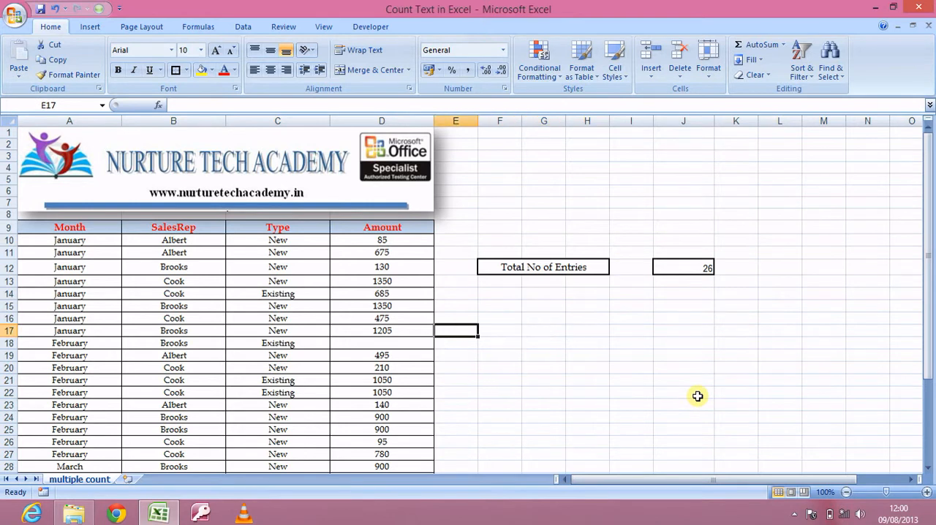
{"action": "left_click", "coordinate": [683, 267]}
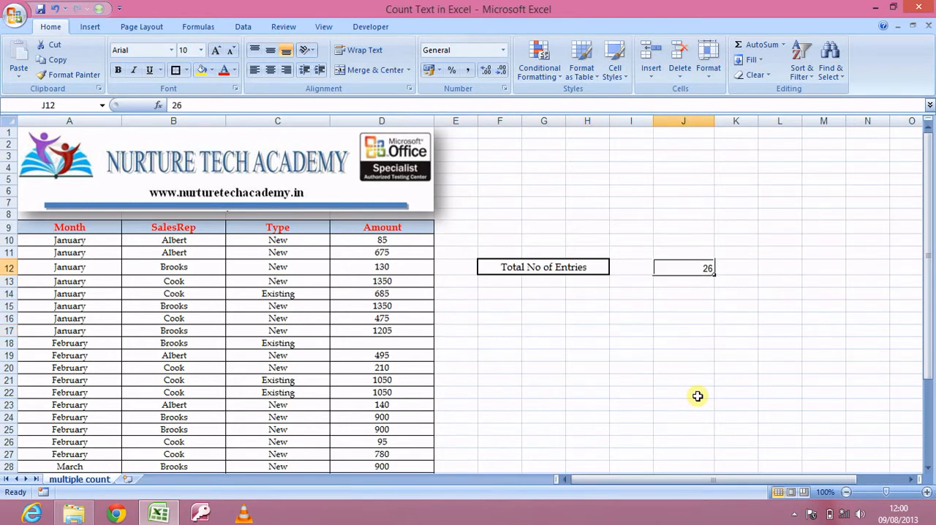
{"action": "left_click", "coordinate": [457, 306]}
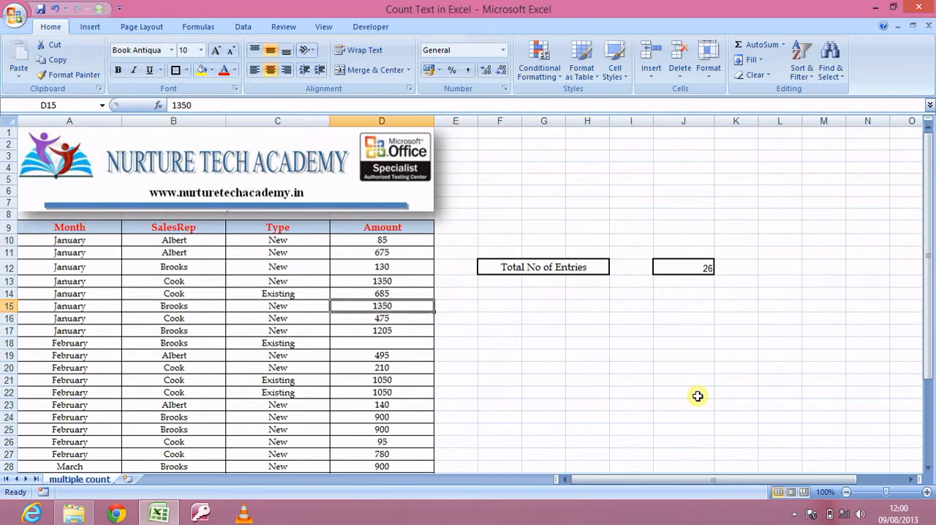
{"action": "mouse_move", "coordinate": [691, 273]}
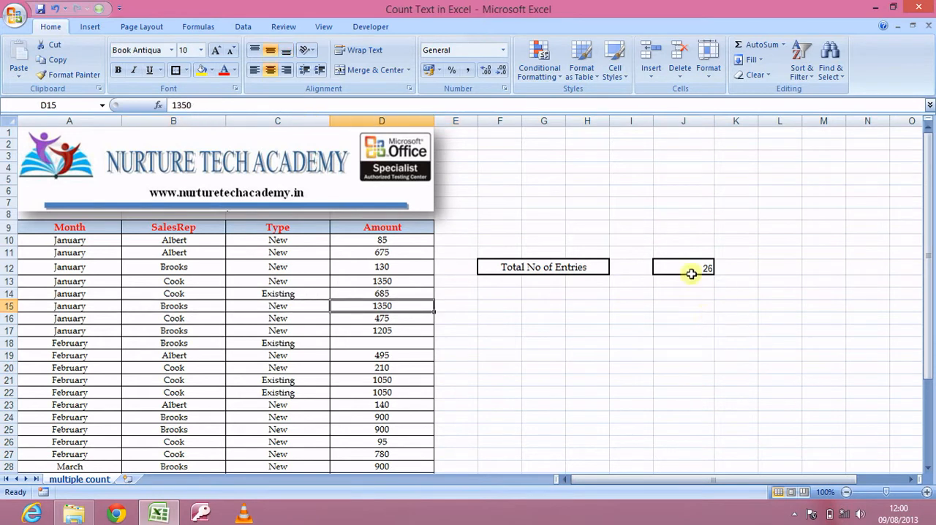
{"action": "mouse_move", "coordinate": [707, 296]}
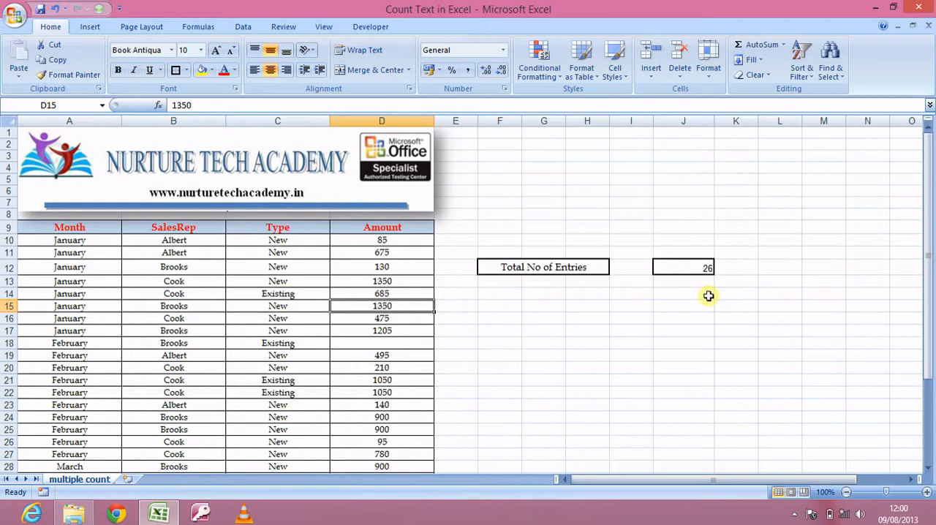
{"action": "mouse_move", "coordinate": [641, 321]}
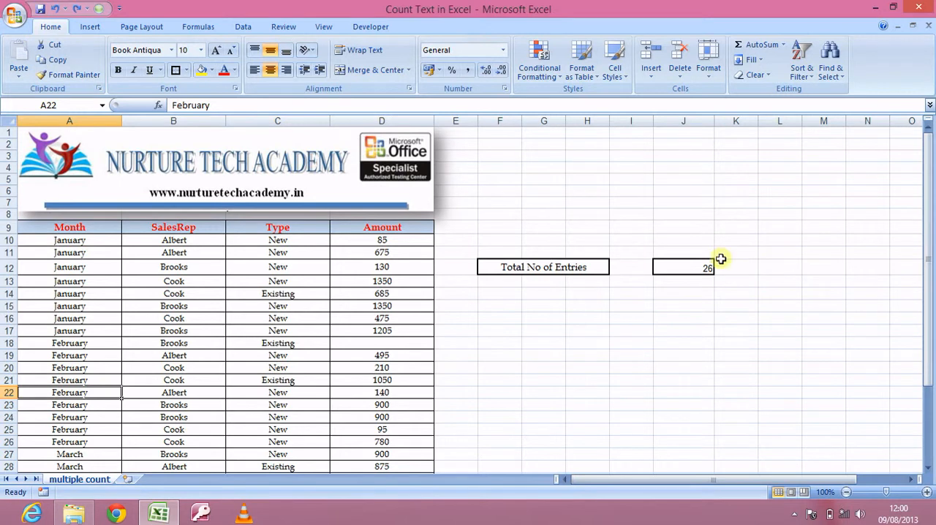
{"action": "left_click", "coordinate": [682, 266]}
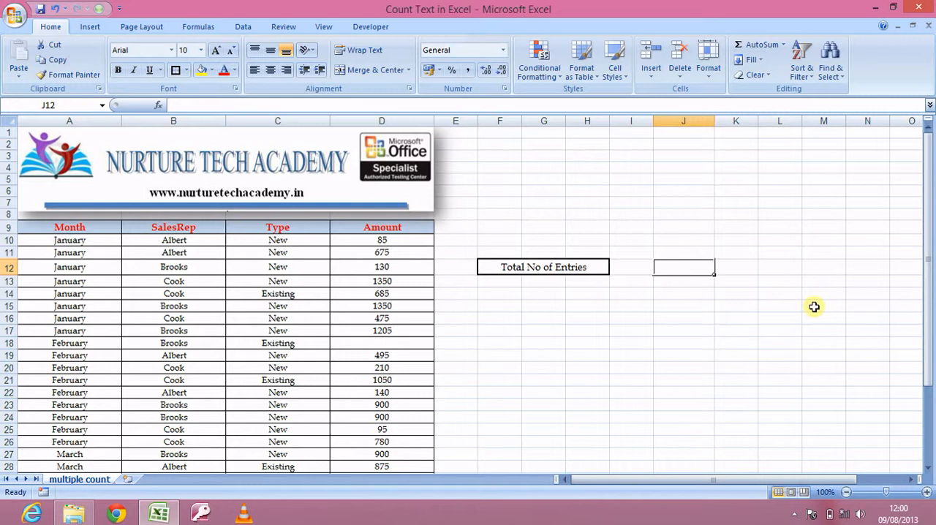
Step: Enter a COUNT formula in J12 over the text data range, returning 0
{"action": "type", "text": "=cou"}
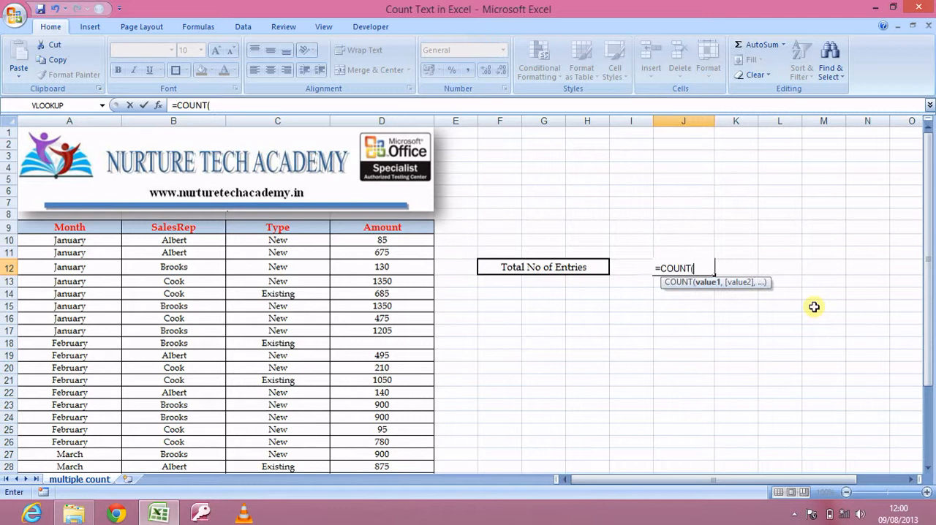
{"action": "mouse_move", "coordinate": [724, 295]}
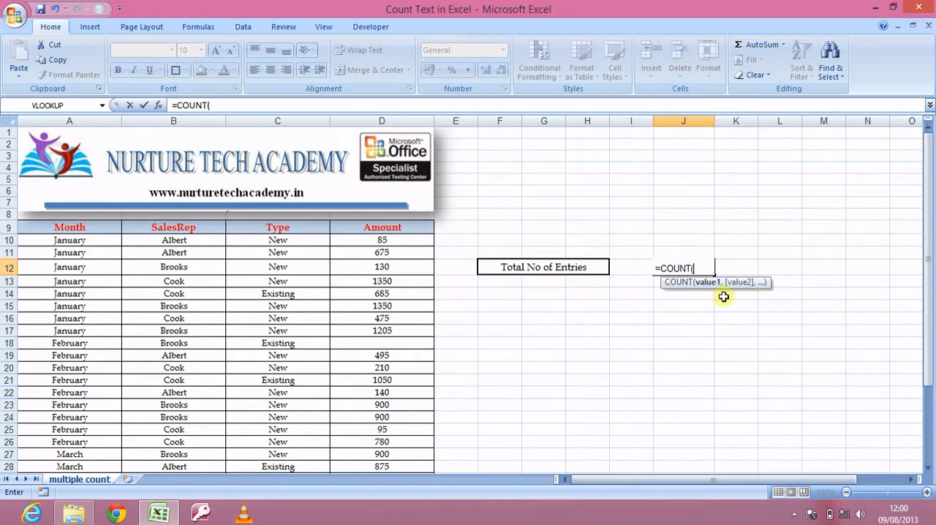
{"action": "mouse_move", "coordinate": [716, 295]}
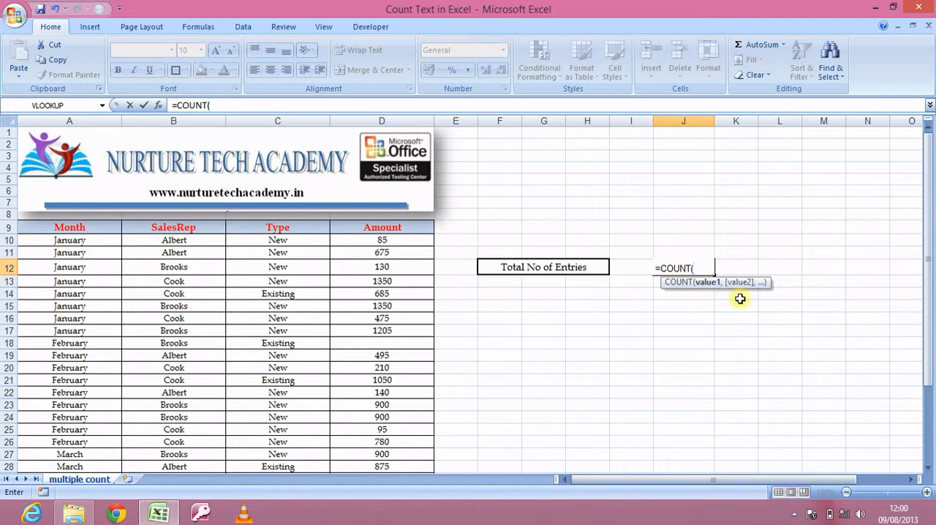
{"action": "type", "text": ",,,"}
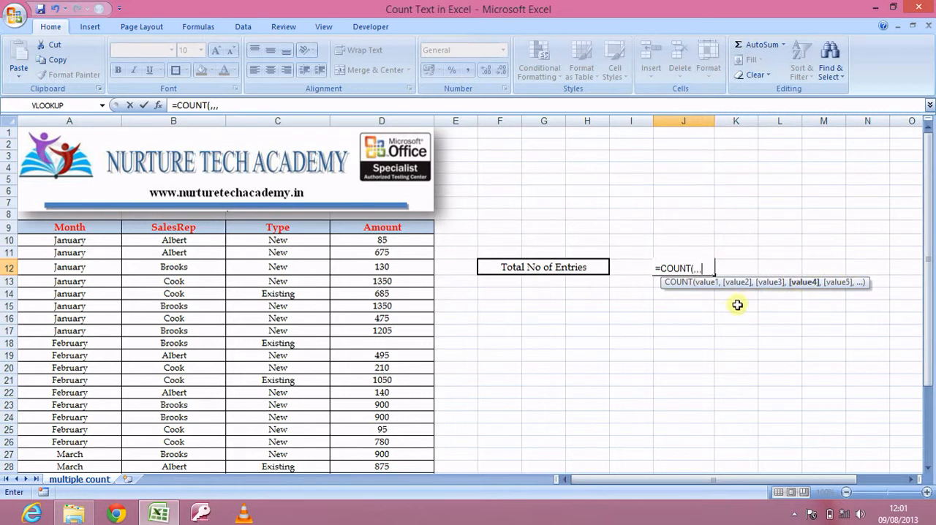
{"action": "mouse_move", "coordinate": [746, 298]}
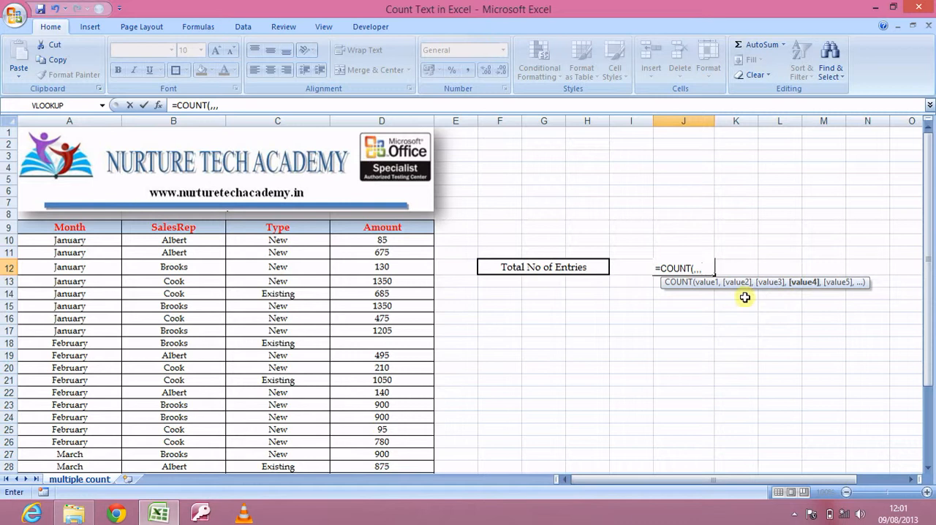
{"action": "mouse_move", "coordinate": [734, 299]}
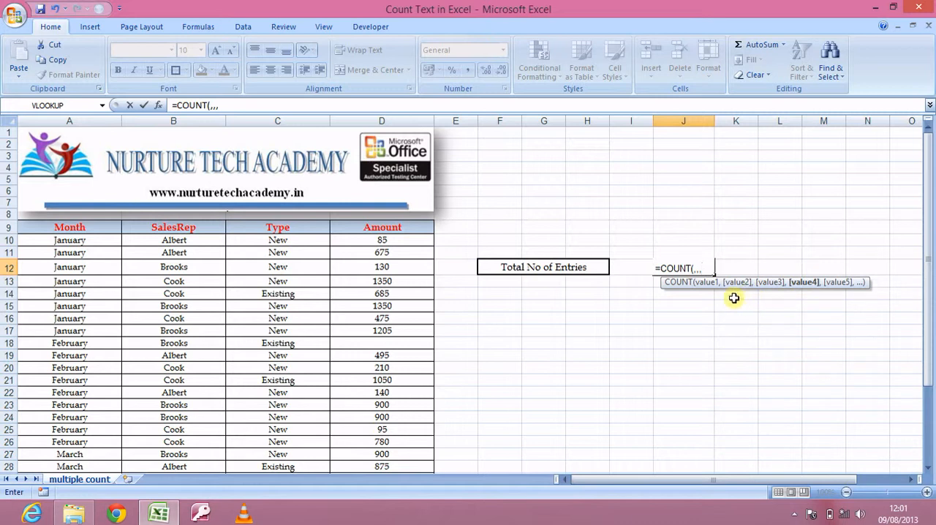
{"action": "mouse_move", "coordinate": [708, 296]}
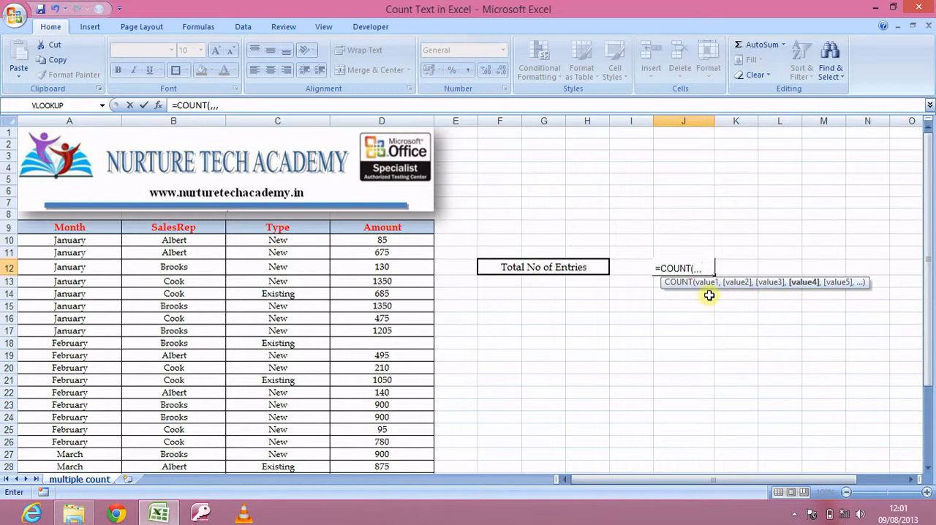
{"action": "mouse_move", "coordinate": [705, 295]}
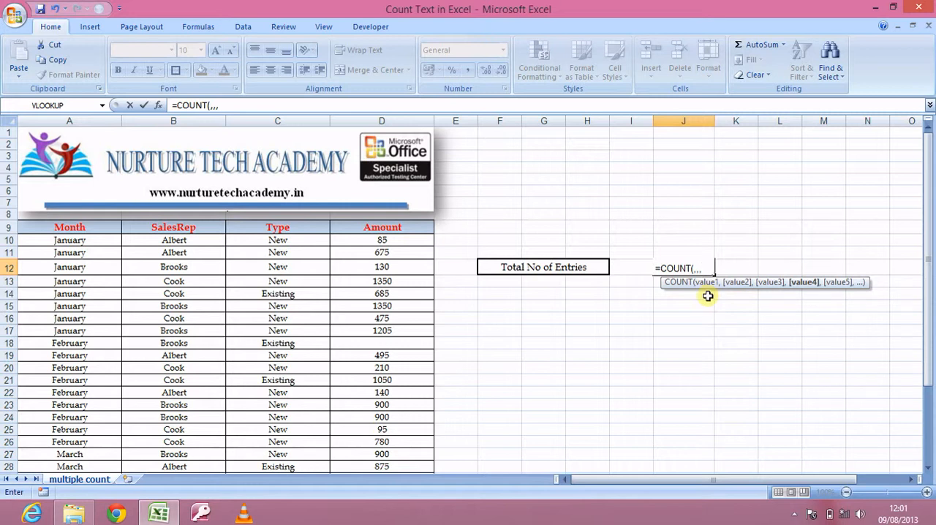
{"action": "key", "text": "Backspace"}
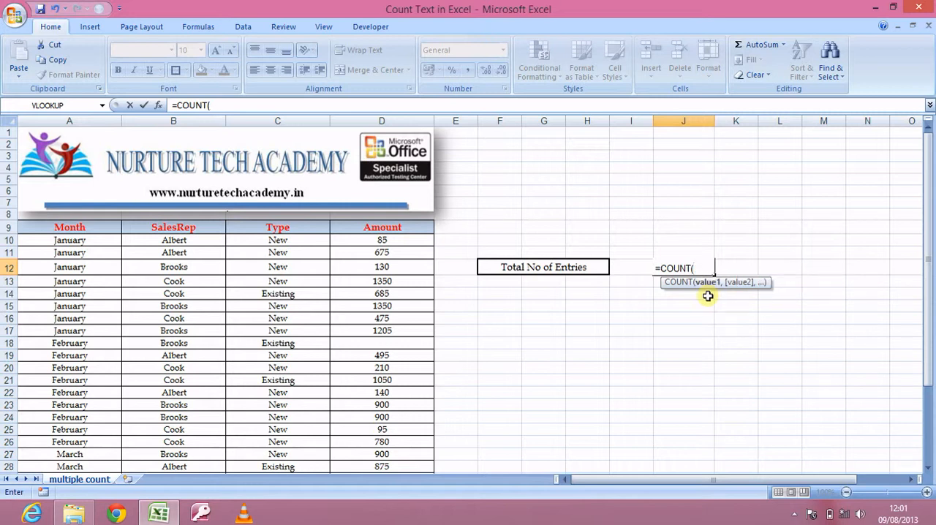
{"action": "mouse_move", "coordinate": [131, 219]}
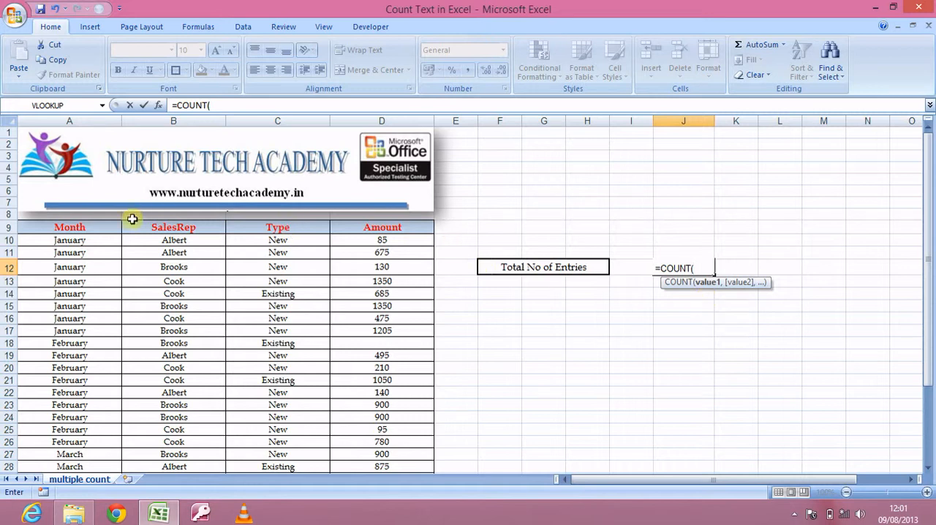
{"action": "left_click_drag", "start_coordinate": [70, 240], "coordinate": [71, 281]}
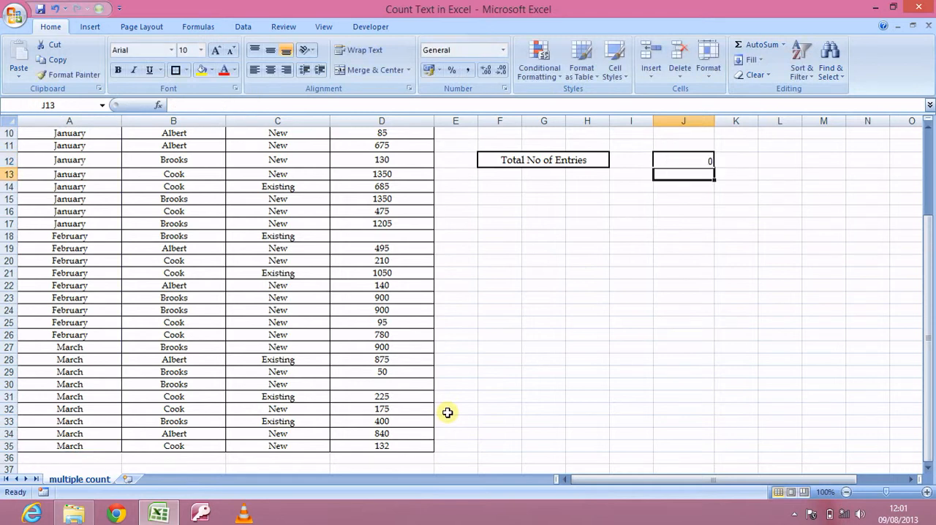
Step: Rewrite J12 as =COUNT(D10:D35) over the Amount column, returning 24
{"action": "left_click", "coordinate": [682, 161]}
{"action": "type", "text": "=COUNT("}
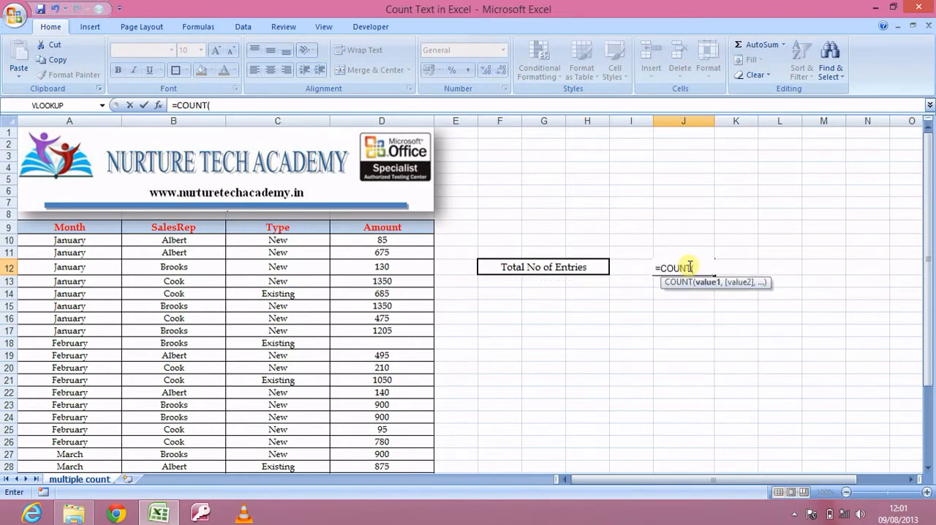
{"action": "left_click", "coordinate": [380, 266]}
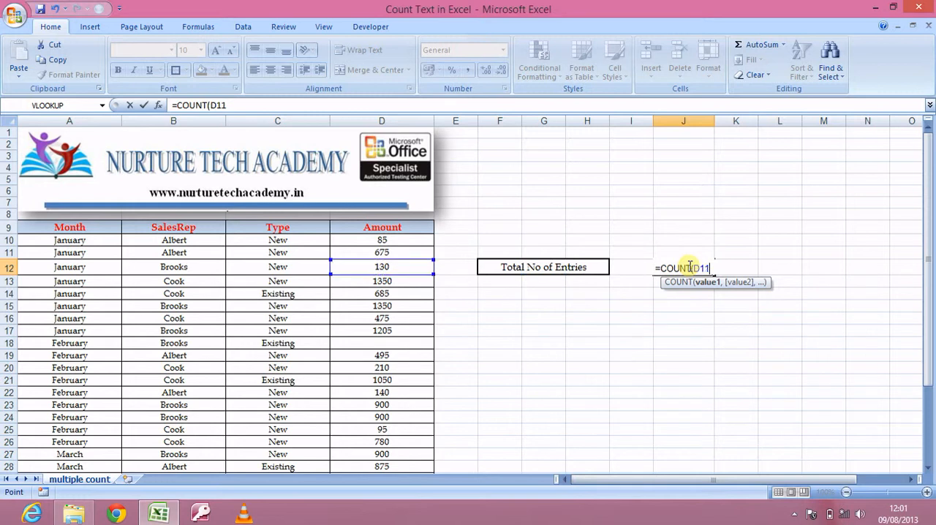
{"action": "left_click_drag", "start_coordinate": [382, 240], "coordinate": [382, 342]}
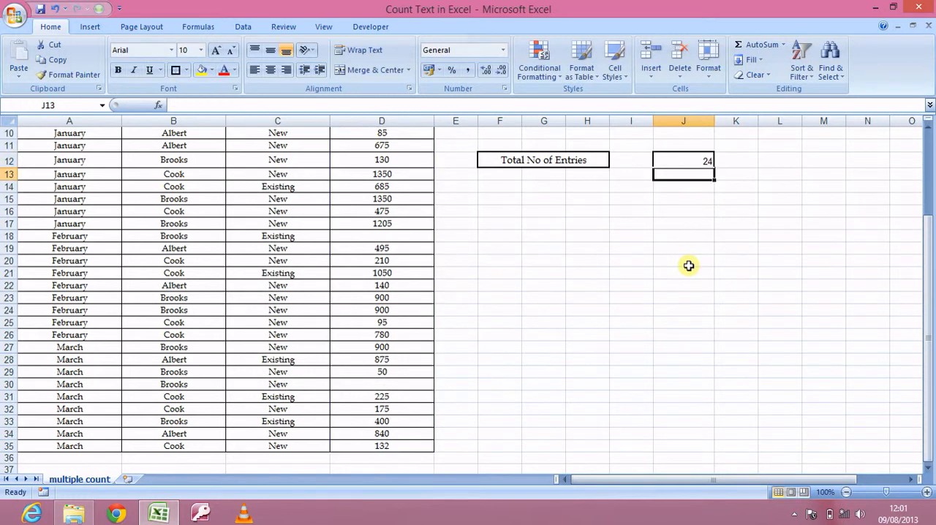
{"action": "left_click", "coordinate": [683, 161]}
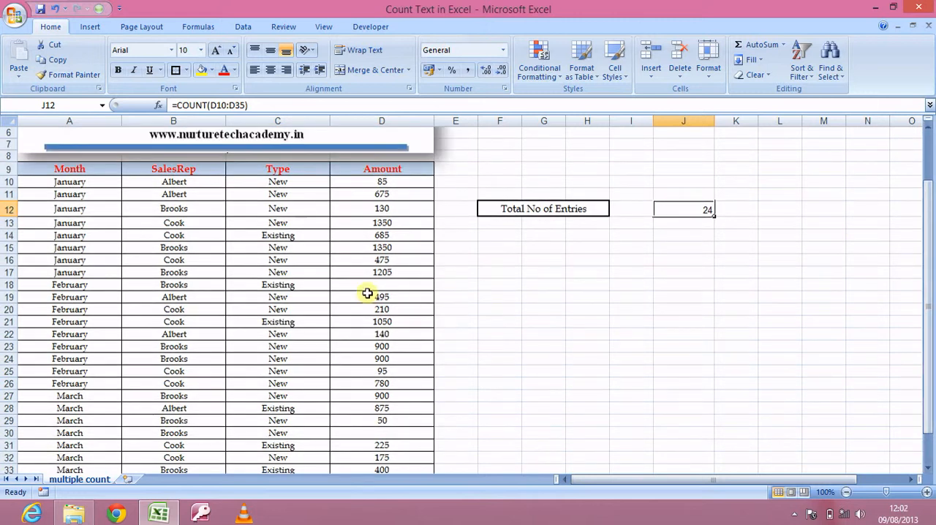
{"action": "mouse_move", "coordinate": [748, 505]}
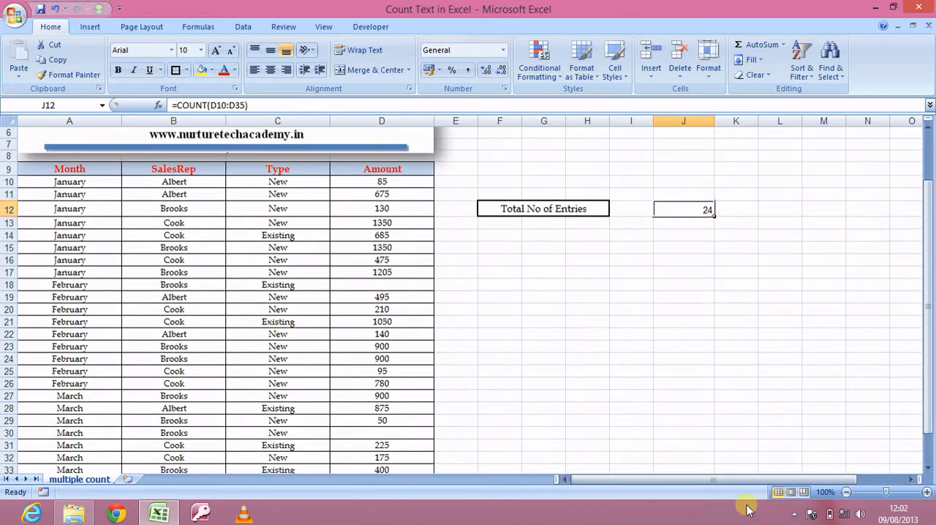
{"action": "mouse_move", "coordinate": [866, 275]}
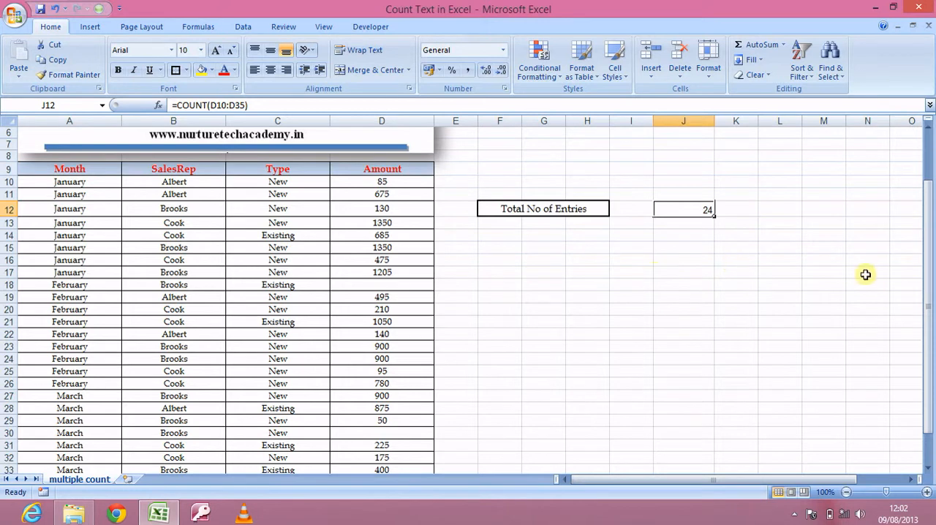
{"action": "mouse_move", "coordinate": [403, 424]}
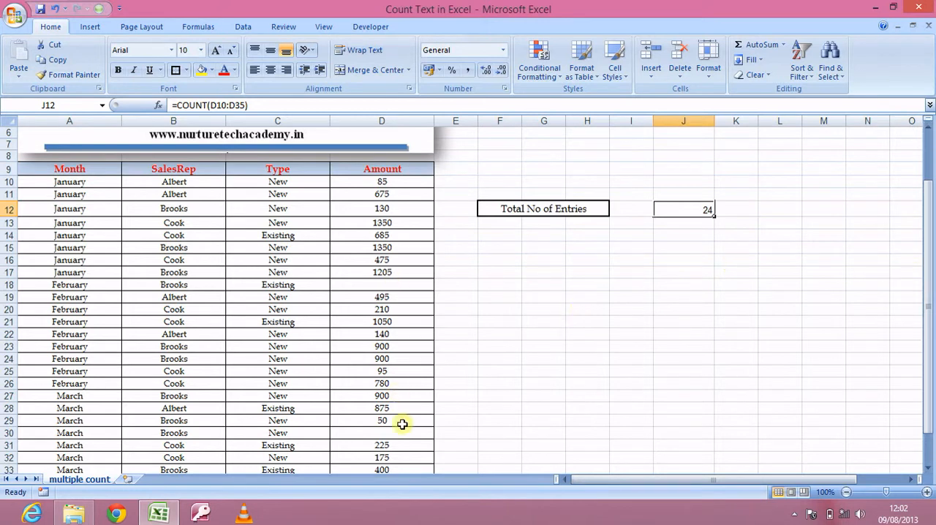
{"action": "mouse_move", "coordinate": [403, 315]}
{"action": "type", "text": "="}
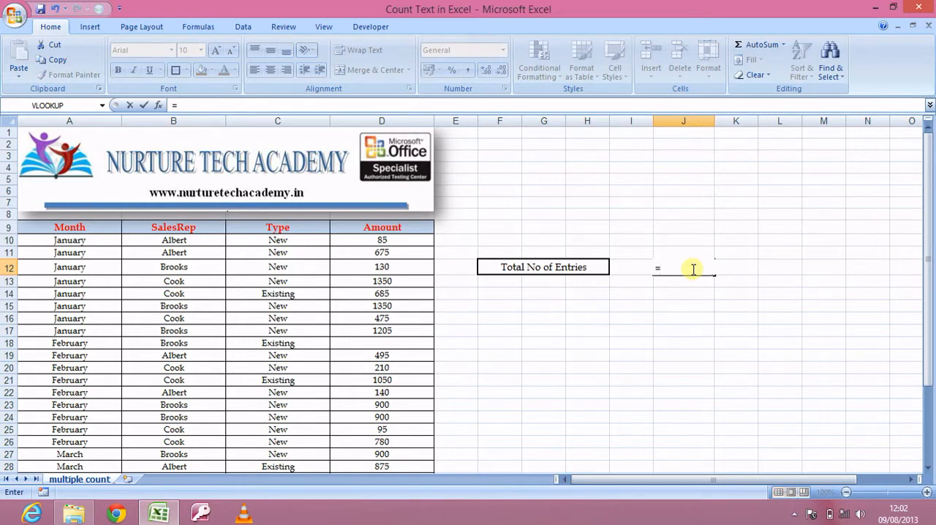
Step: Start a COUNTA formula in J12, trying H12, B12 and A12 as the argument
{"action": "type", "text": "count"}
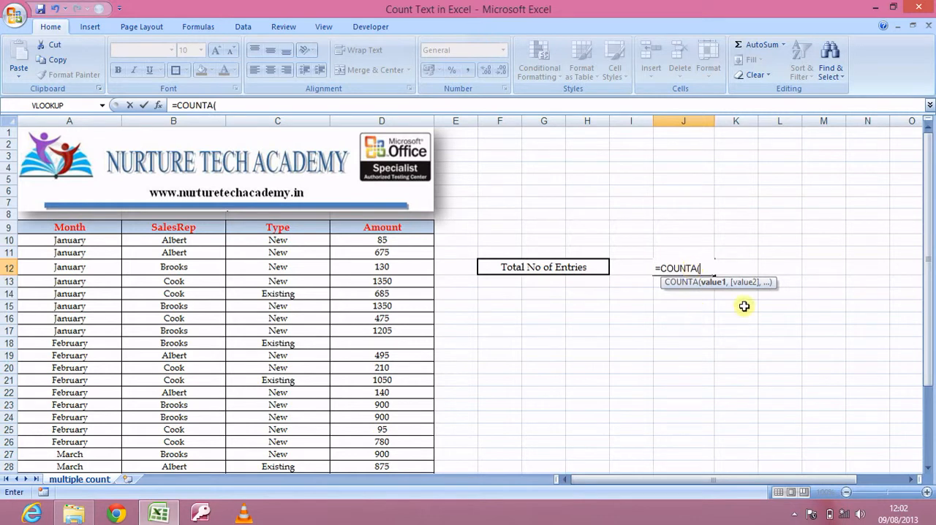
{"action": "mouse_move", "coordinate": [699, 304]}
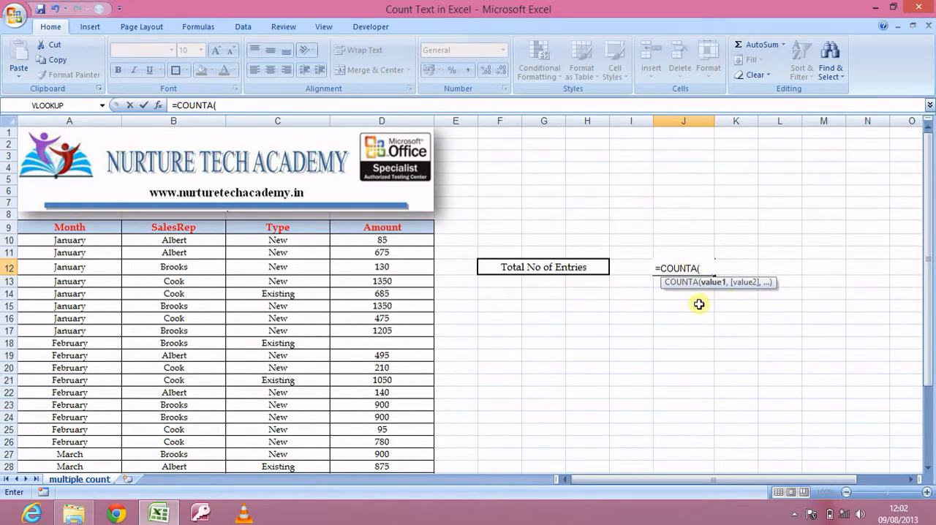
{"action": "left_click", "coordinate": [588, 266]}
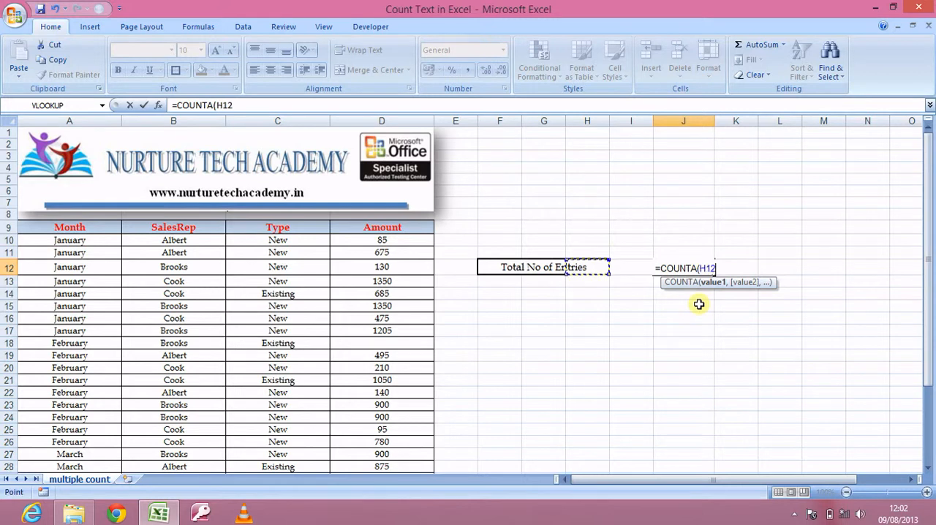
{"action": "left_click", "coordinate": [172, 266]}
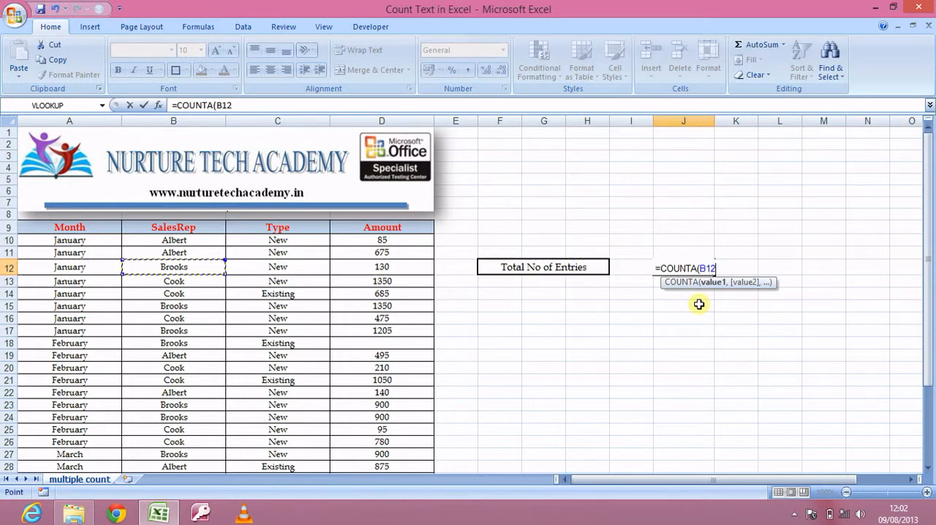
{"action": "left_click", "coordinate": [70, 266]}
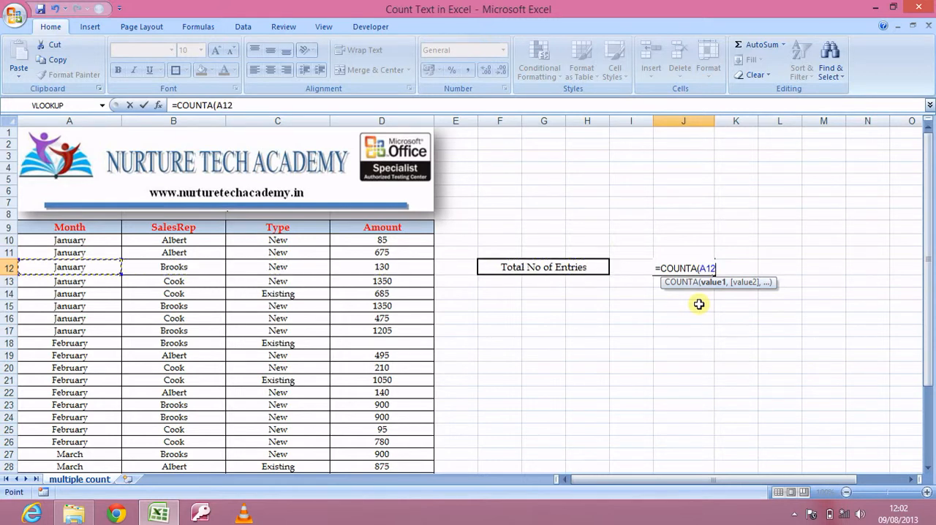
Step: Set the range to the Month entries A10:A35 so =COUNTA returns 26
{"action": "left_click", "coordinate": [70, 240]}
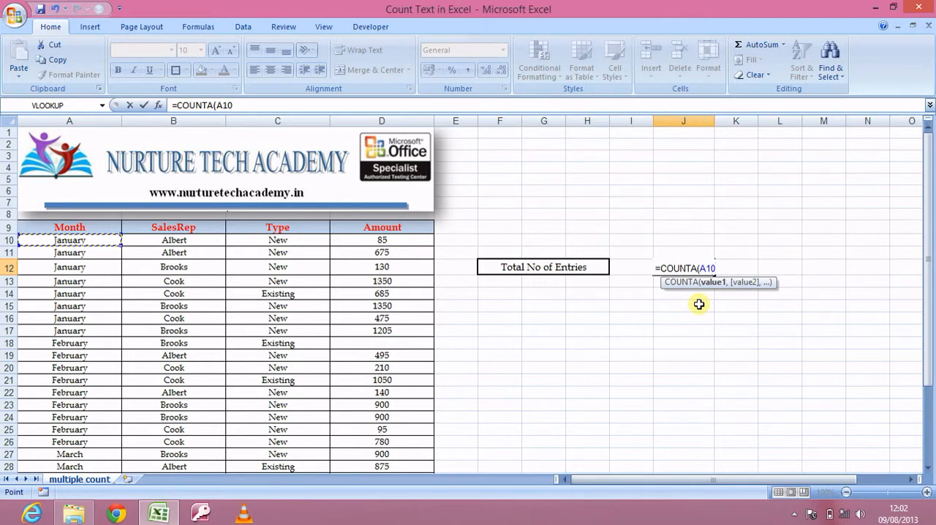
{"action": "left_click_drag", "start_coordinate": [70, 240], "coordinate": [70, 460]}
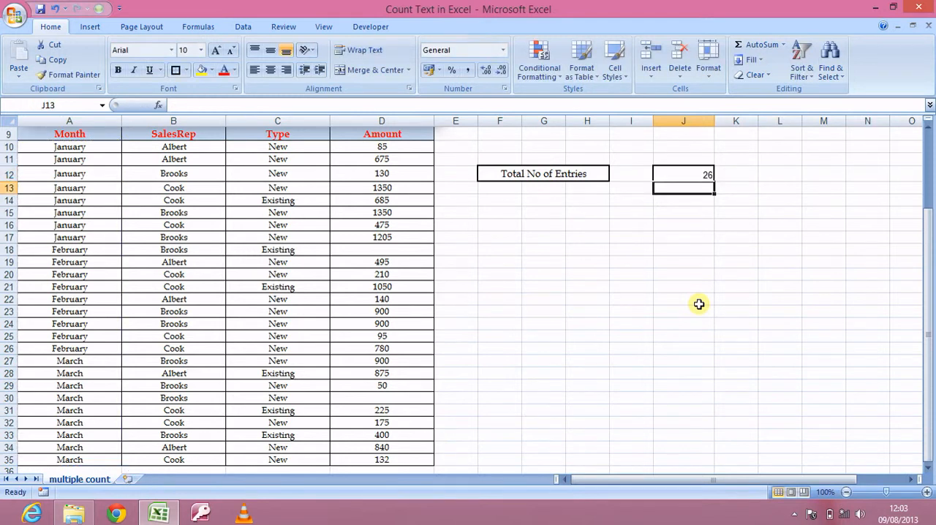
{"action": "left_click", "coordinate": [683, 174]}
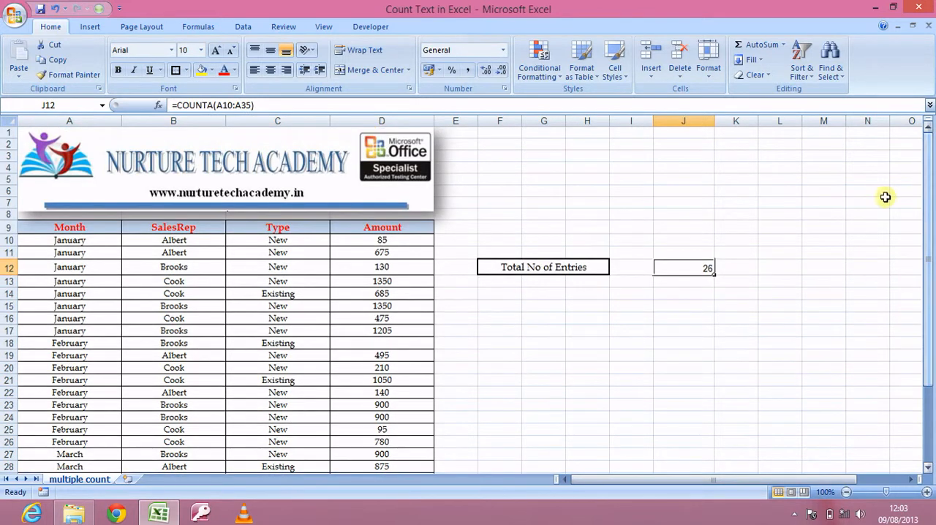
{"action": "mouse_move", "coordinate": [733, 258]}
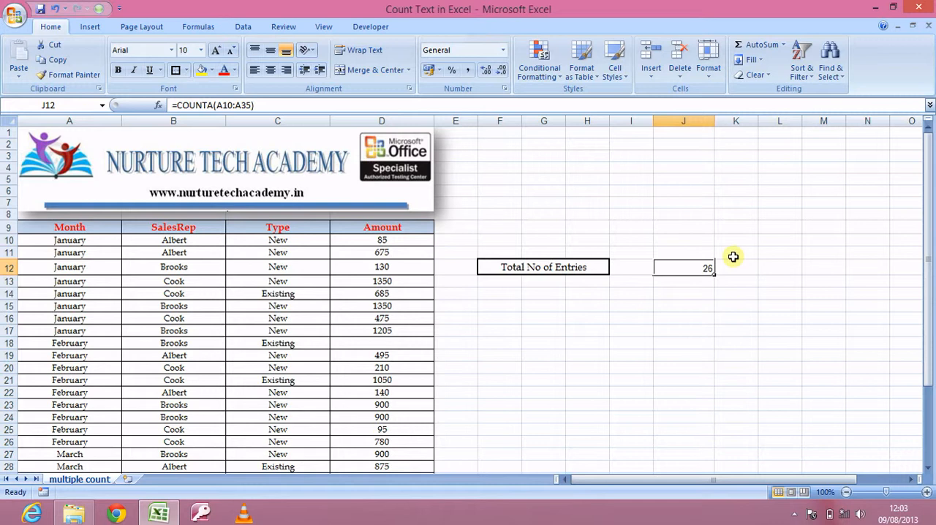
{"action": "mouse_move", "coordinate": [696, 252]}
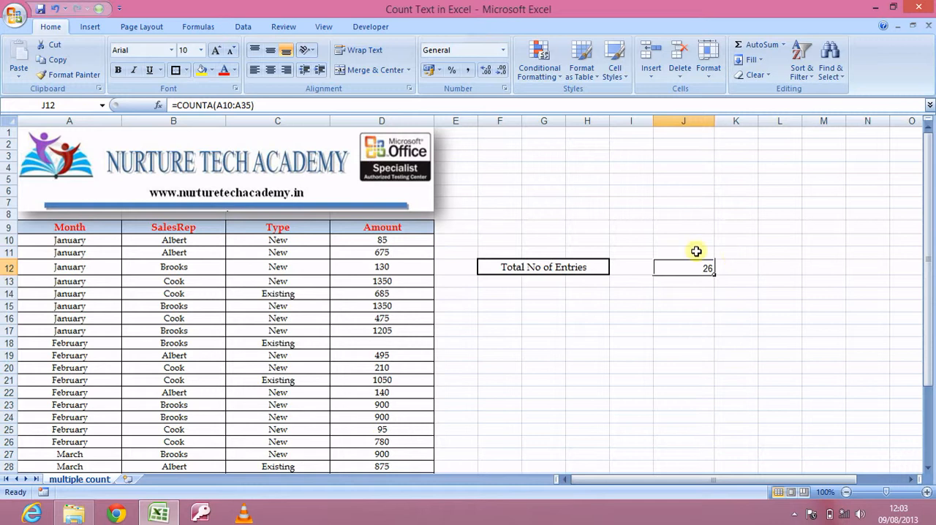
{"action": "mouse_move", "coordinate": [490, 145]}
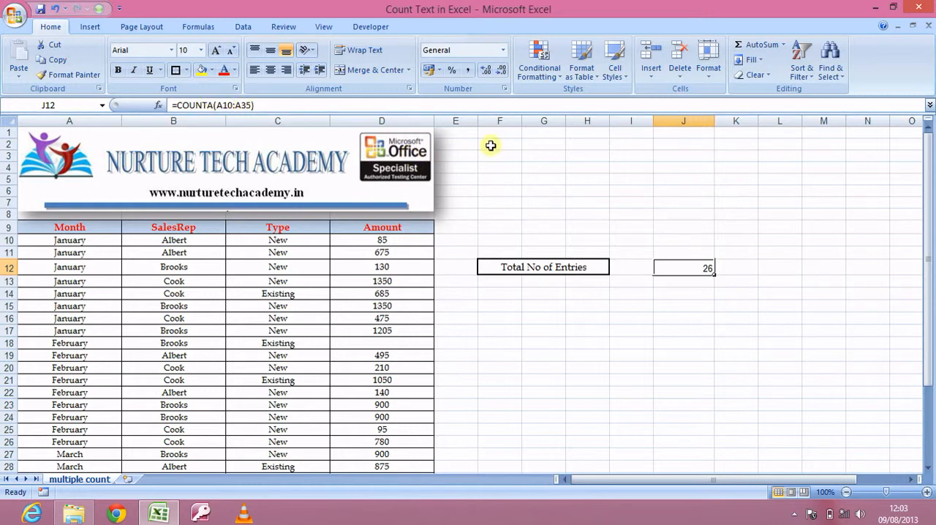
{"action": "mouse_move", "coordinate": [626, 212]}
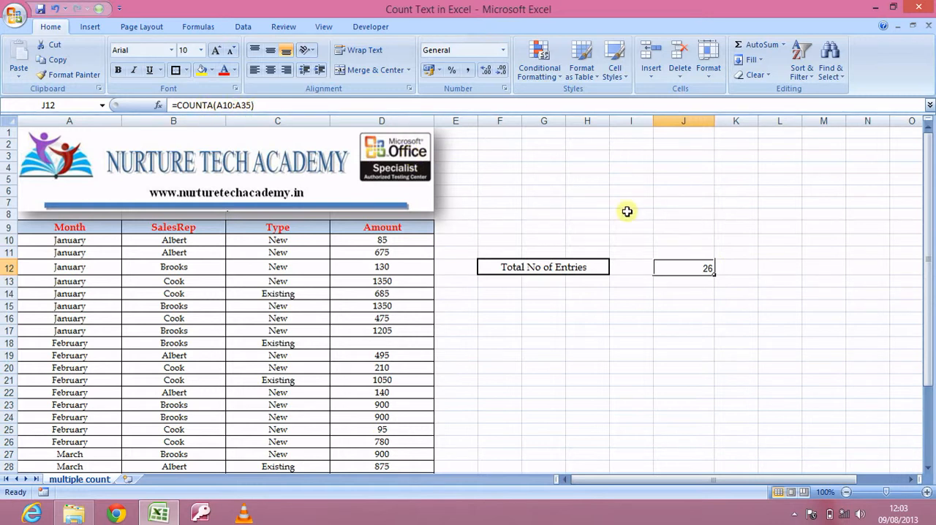